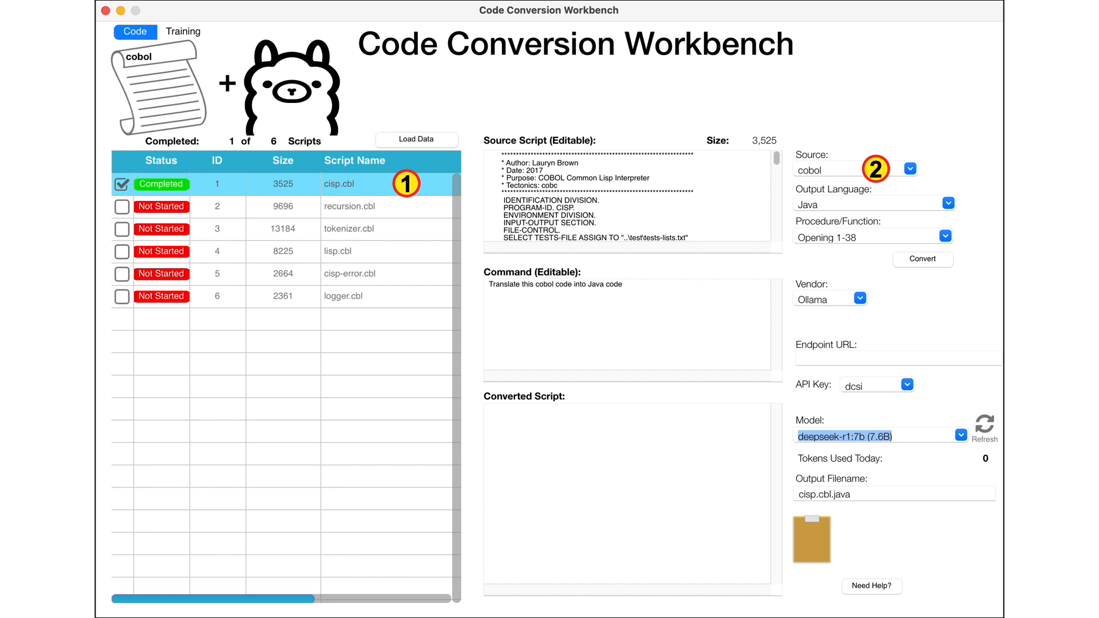
# Step: Convert cisp.cbl to Java with the Ollama deepseek-r1:7b model
pyautogui.click(952, 203)
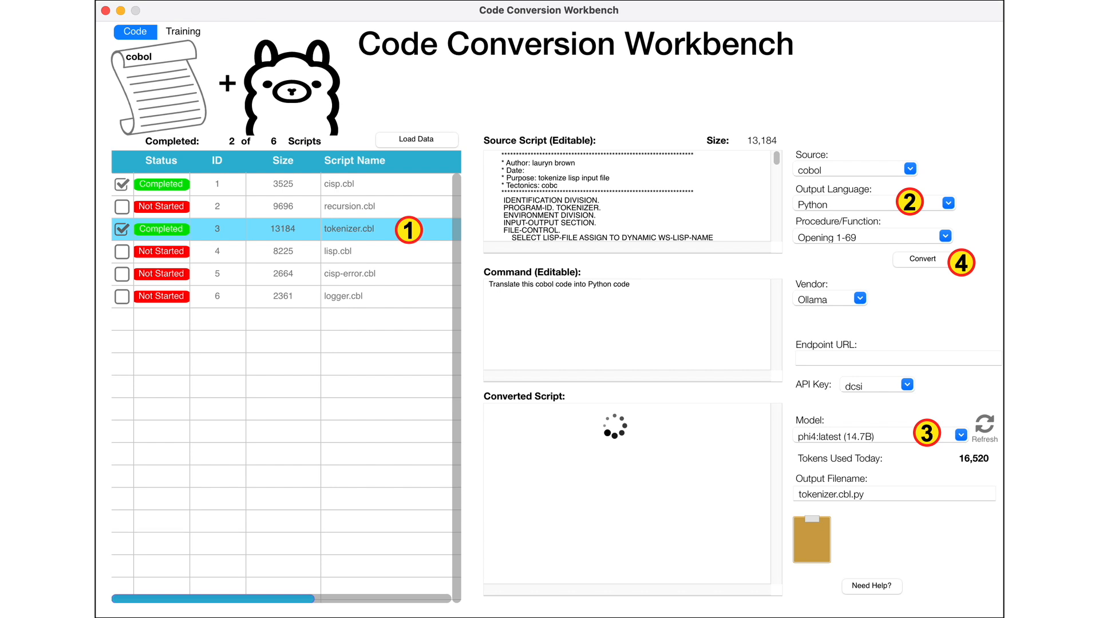
# Step: Convert tokenizer.cbl to Python with phi4, producing the Tokenizer class output
pyautogui.click(922, 259)
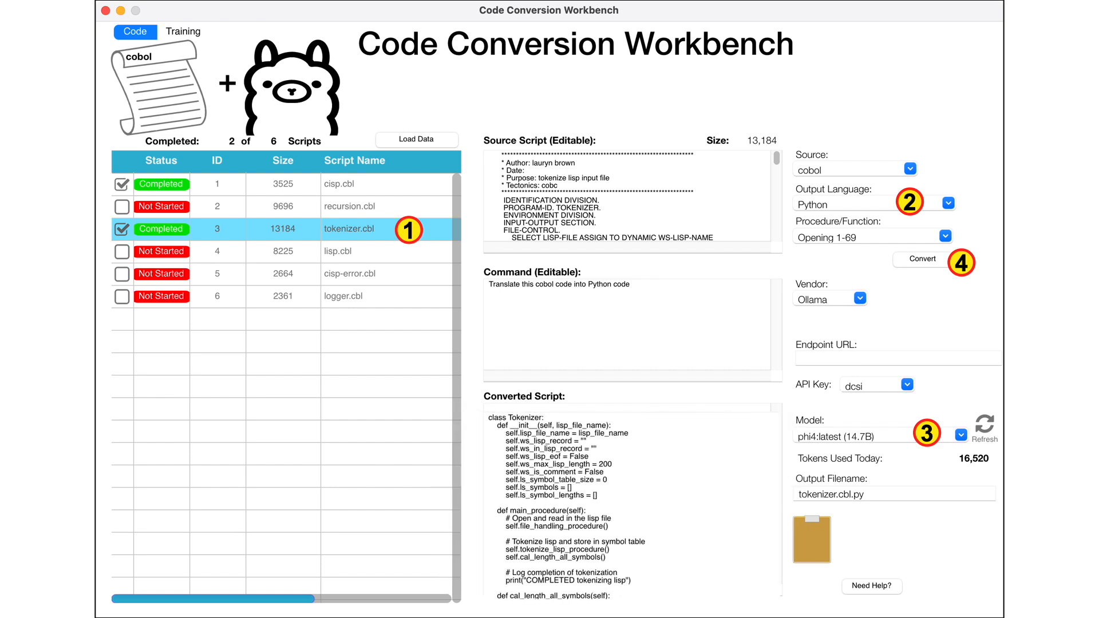